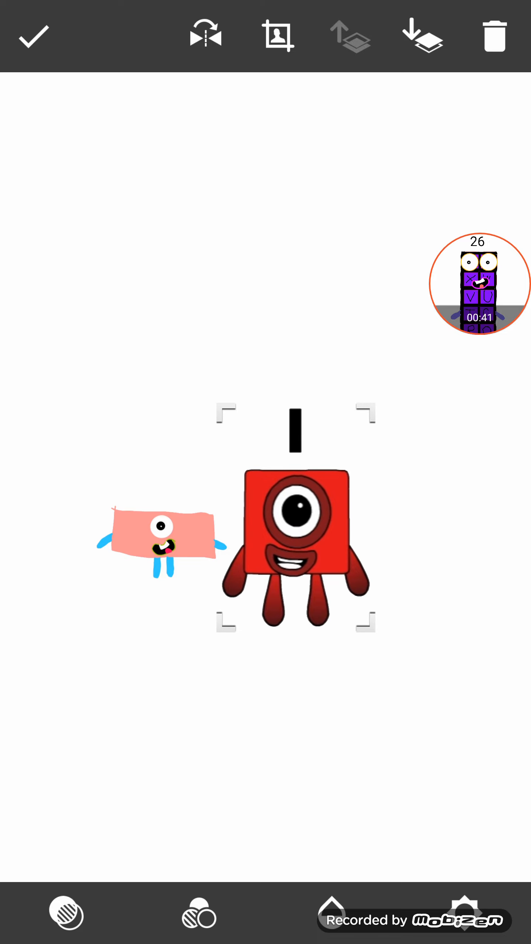
- Add the orange L-shaped sticker and line it up with the pink and red characters in a row
click(479, 284)
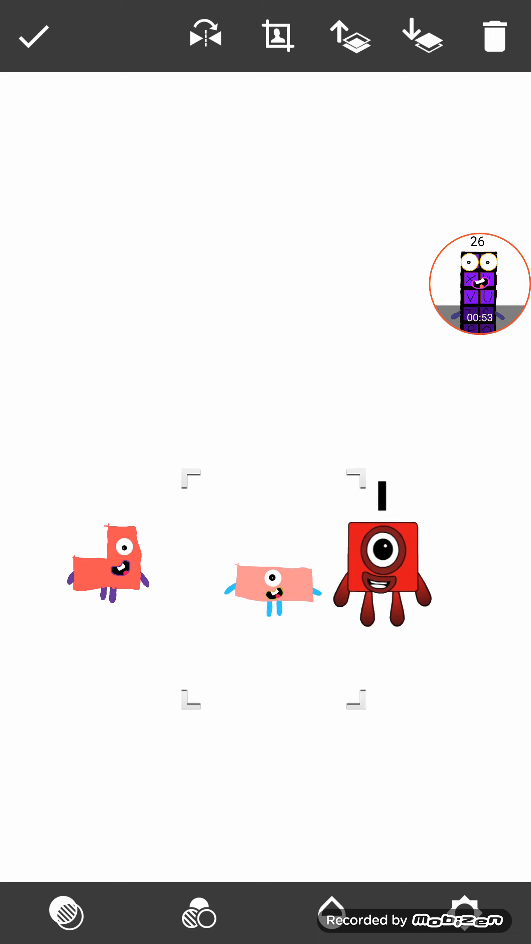
click(110, 563)
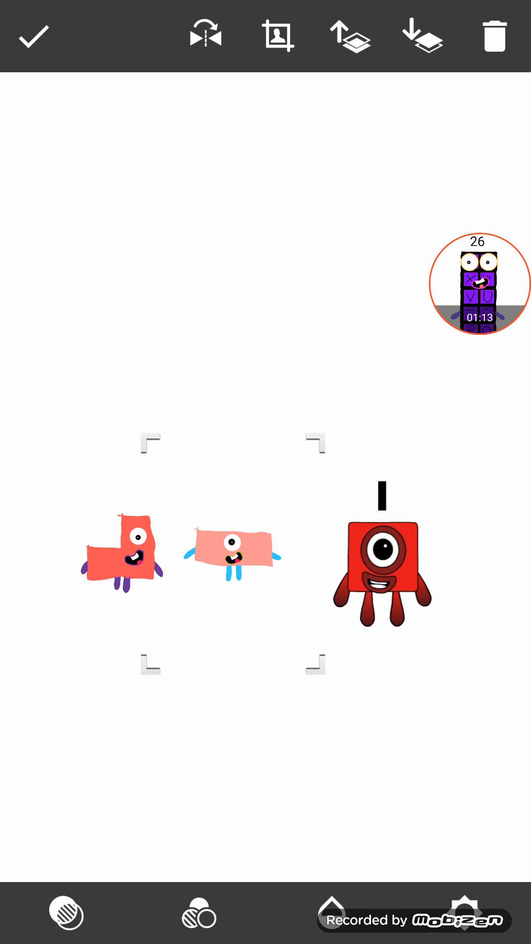
- Slide the L-shaped, pink and red stickers left so they sit snugly side by side
click(423, 35)
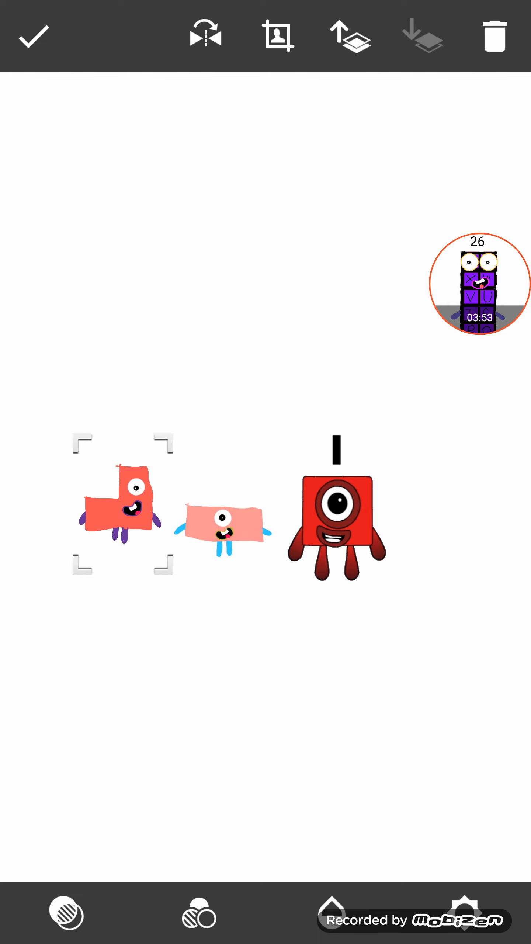
- Stack the stickers in a column beside the framed figure, sun and red-blob drawings
click(337, 511)
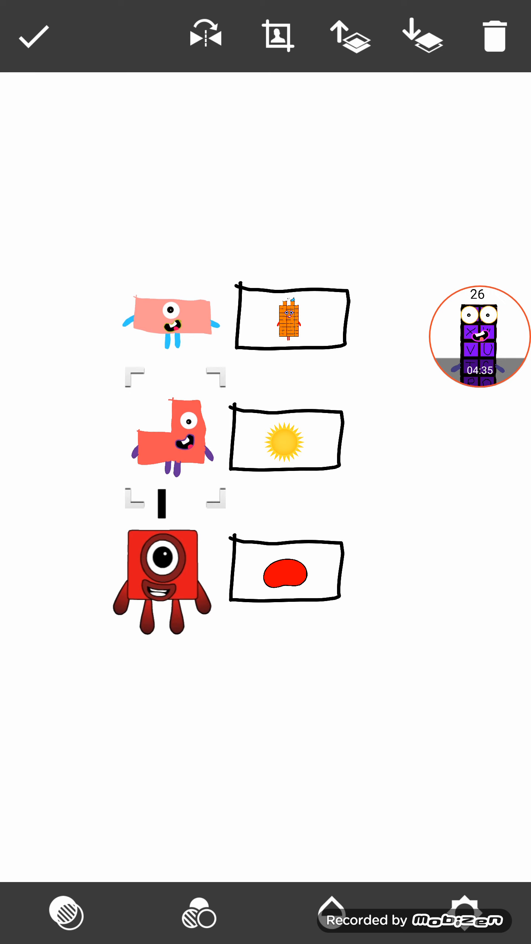
- Drop the framed drawings and line the characters up as pink, L-shape, red
click(421, 35)
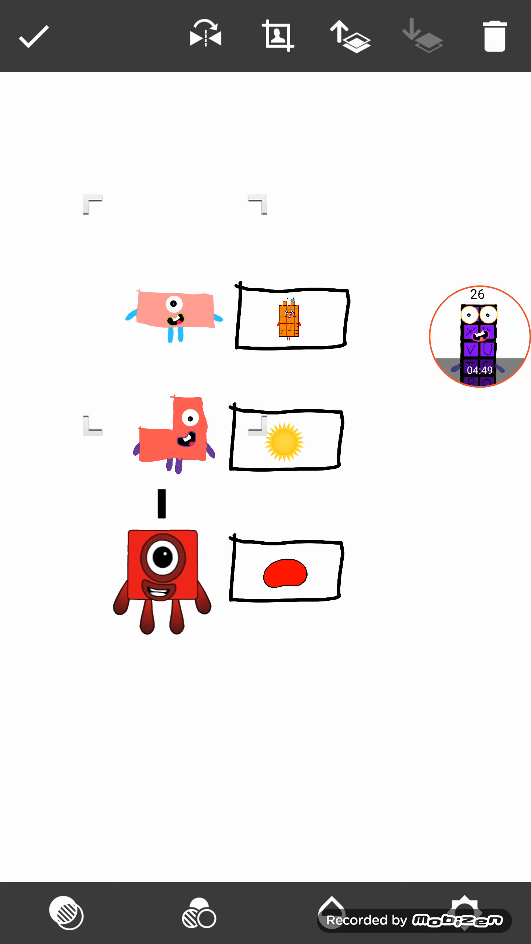
click(162, 578)
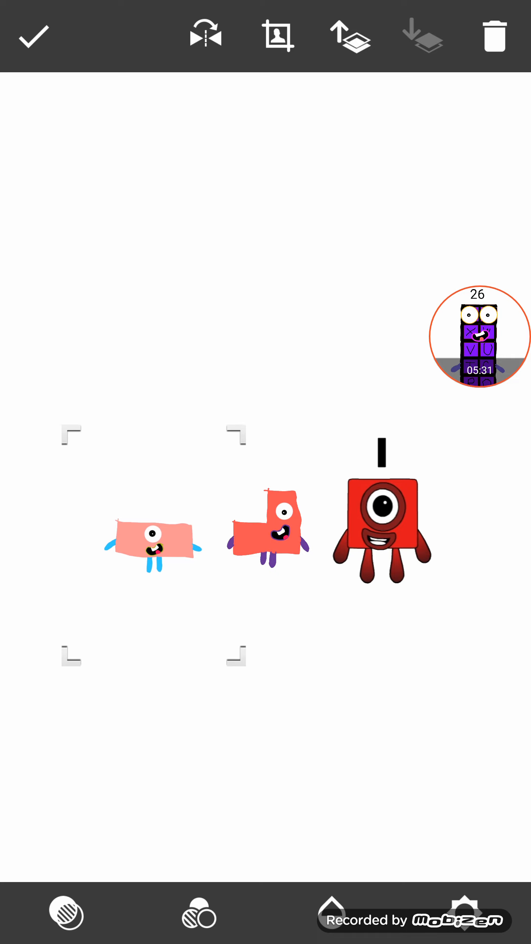
- Move the L-shaped and red stickers in tight against the pink rectangle
click(268, 536)
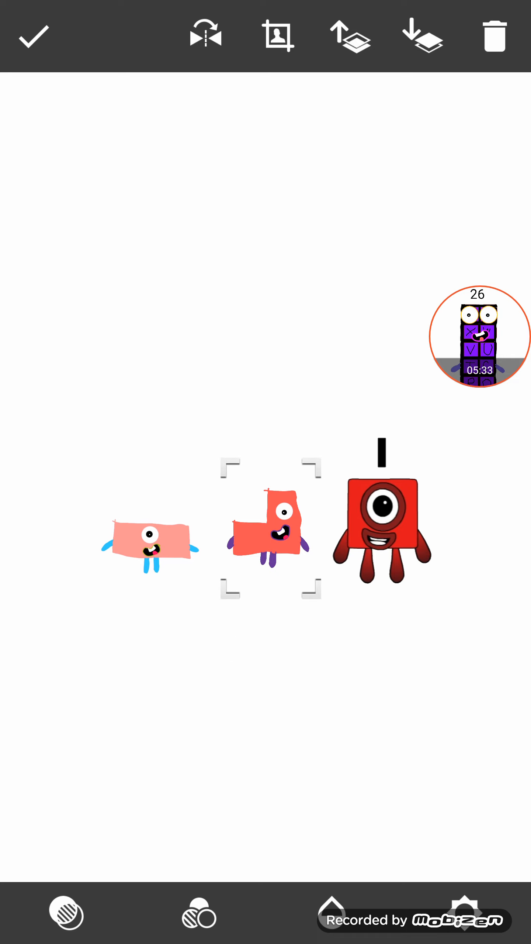
click(381, 523)
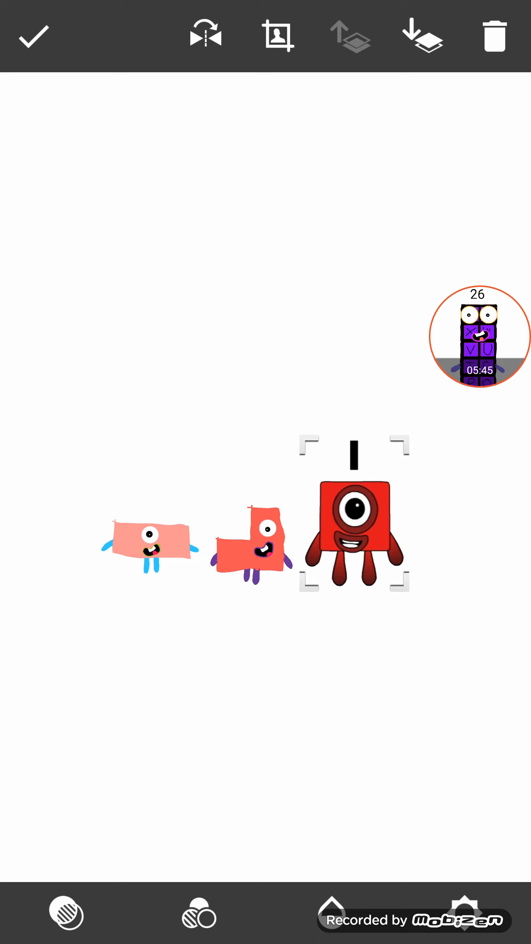
click(253, 545)
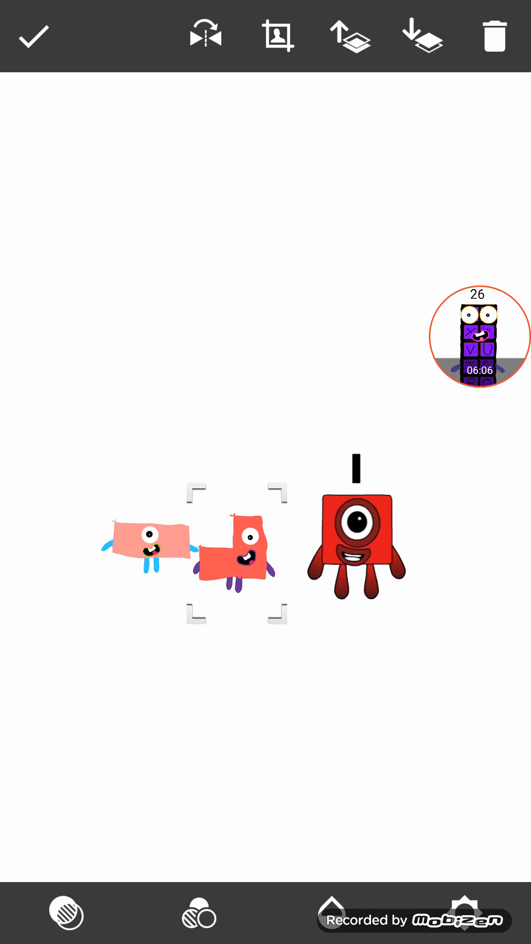
click(479, 337)
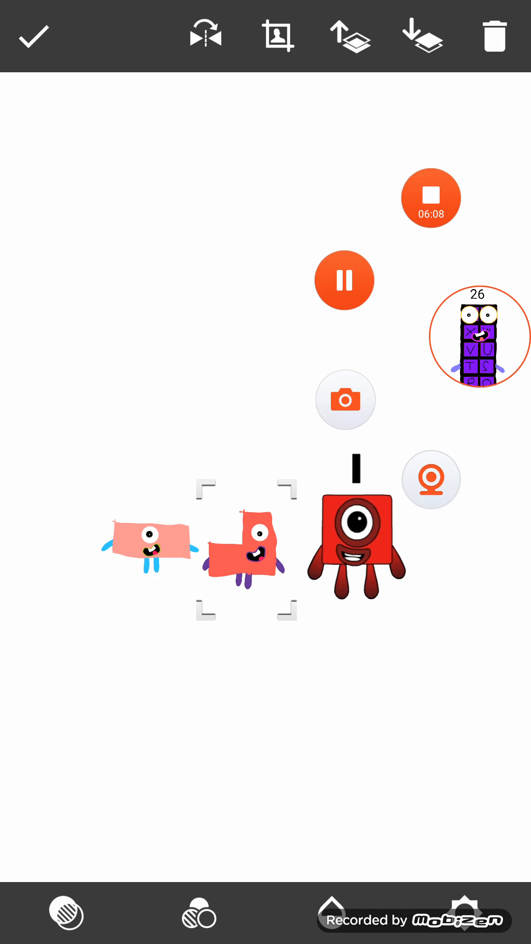